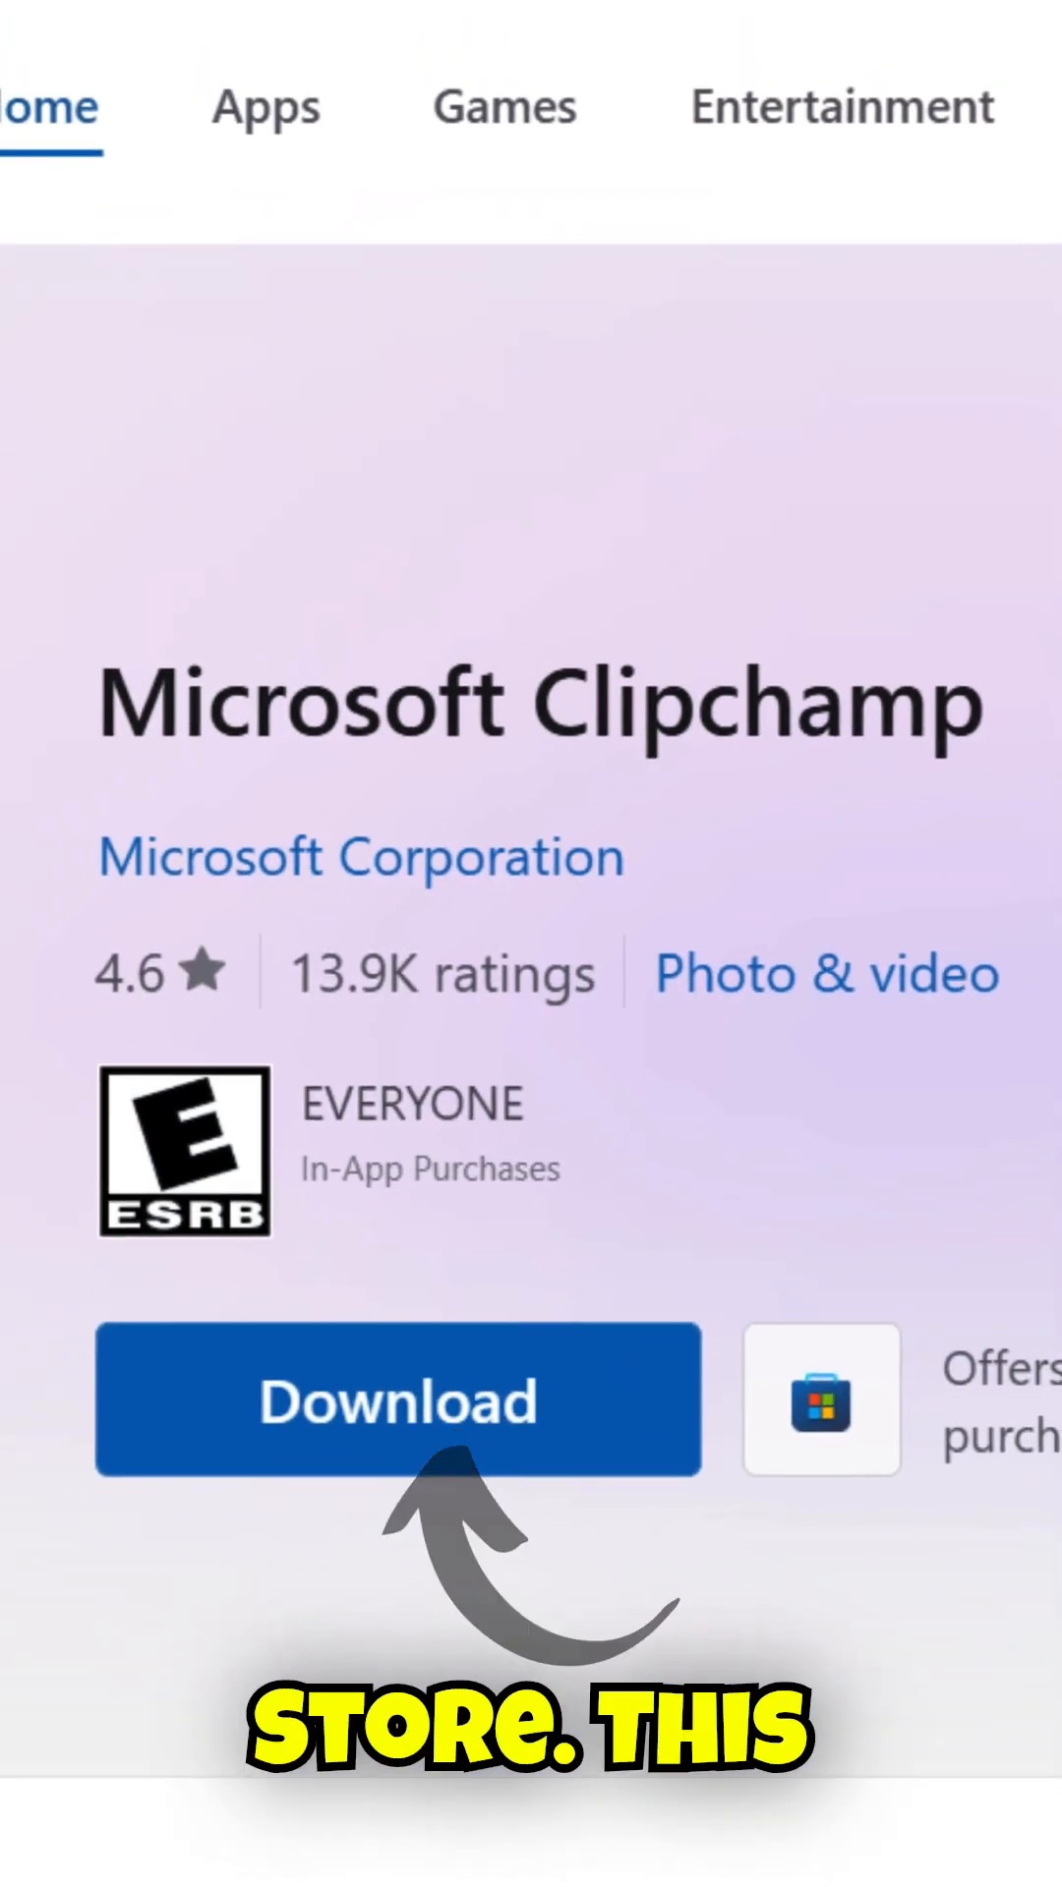
# Step: Switch CapCut's left panel from Templates to the Elements library of stock videos and photos
pyautogui.click(398, 1398)
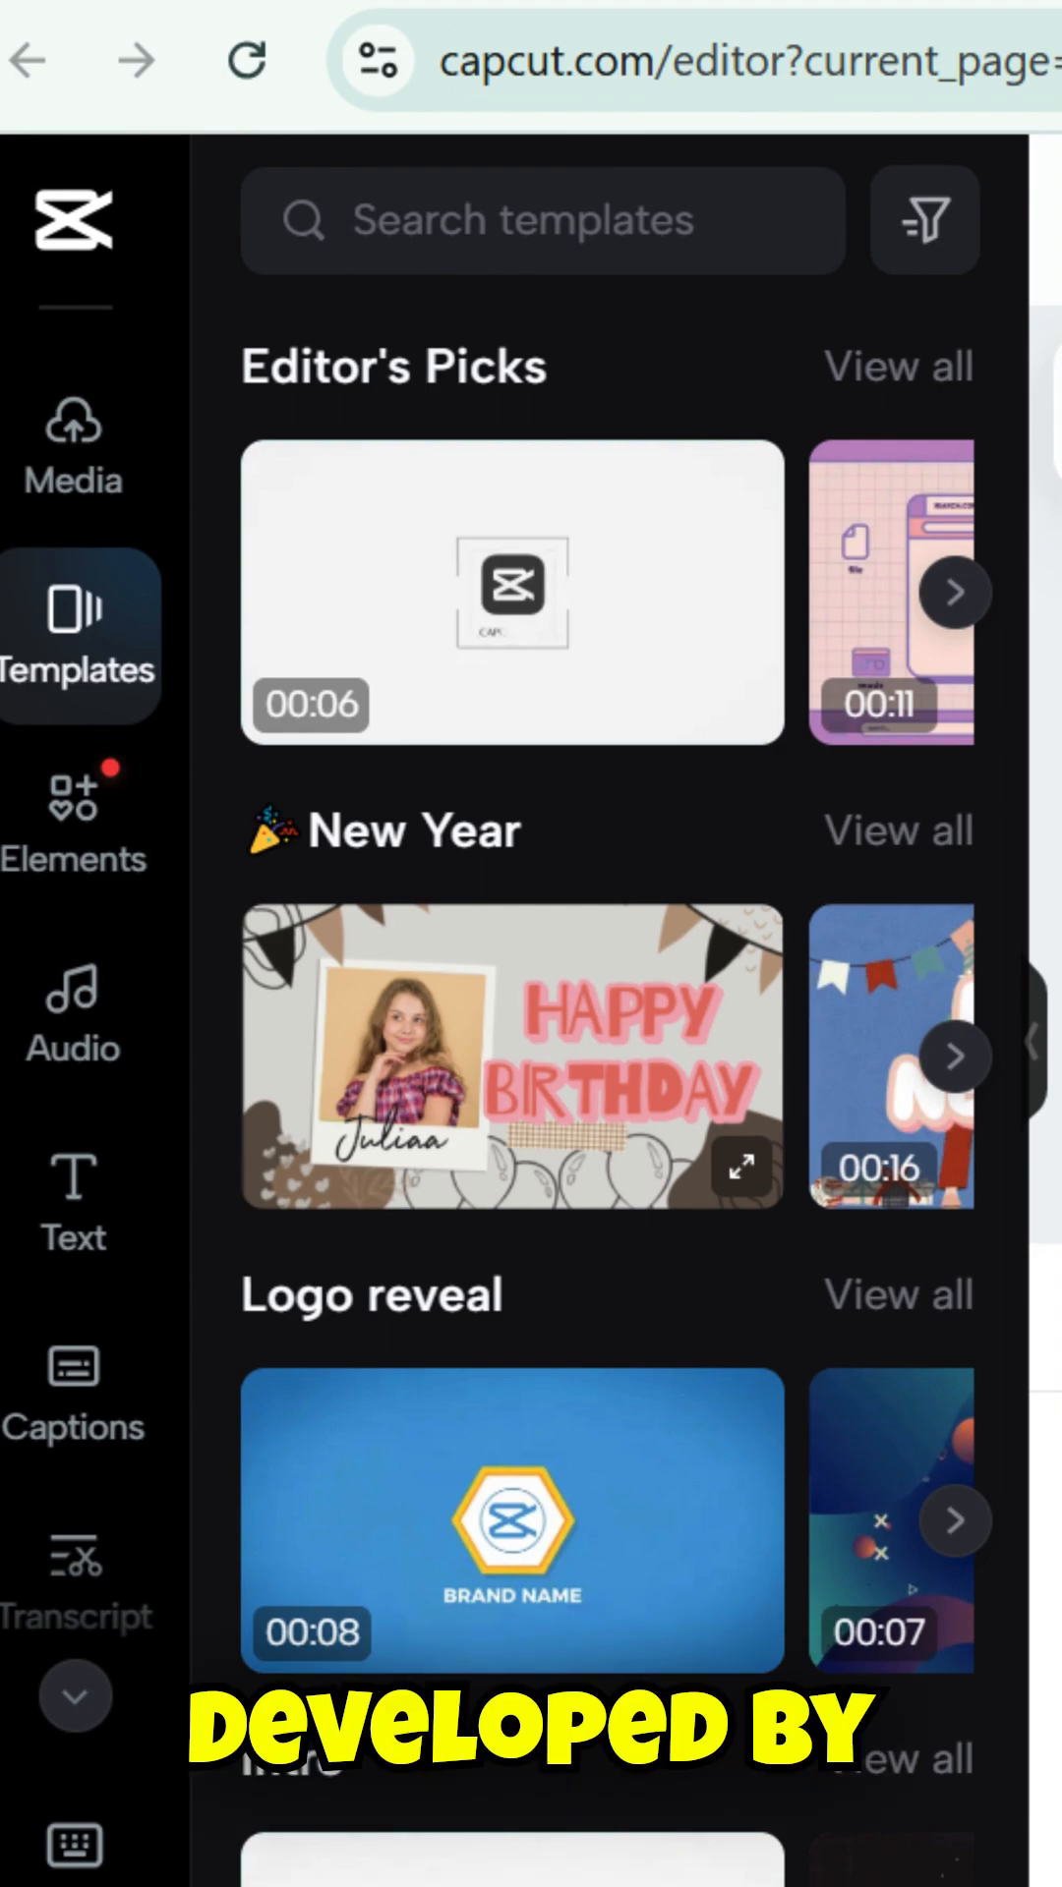
pyautogui.click(72, 805)
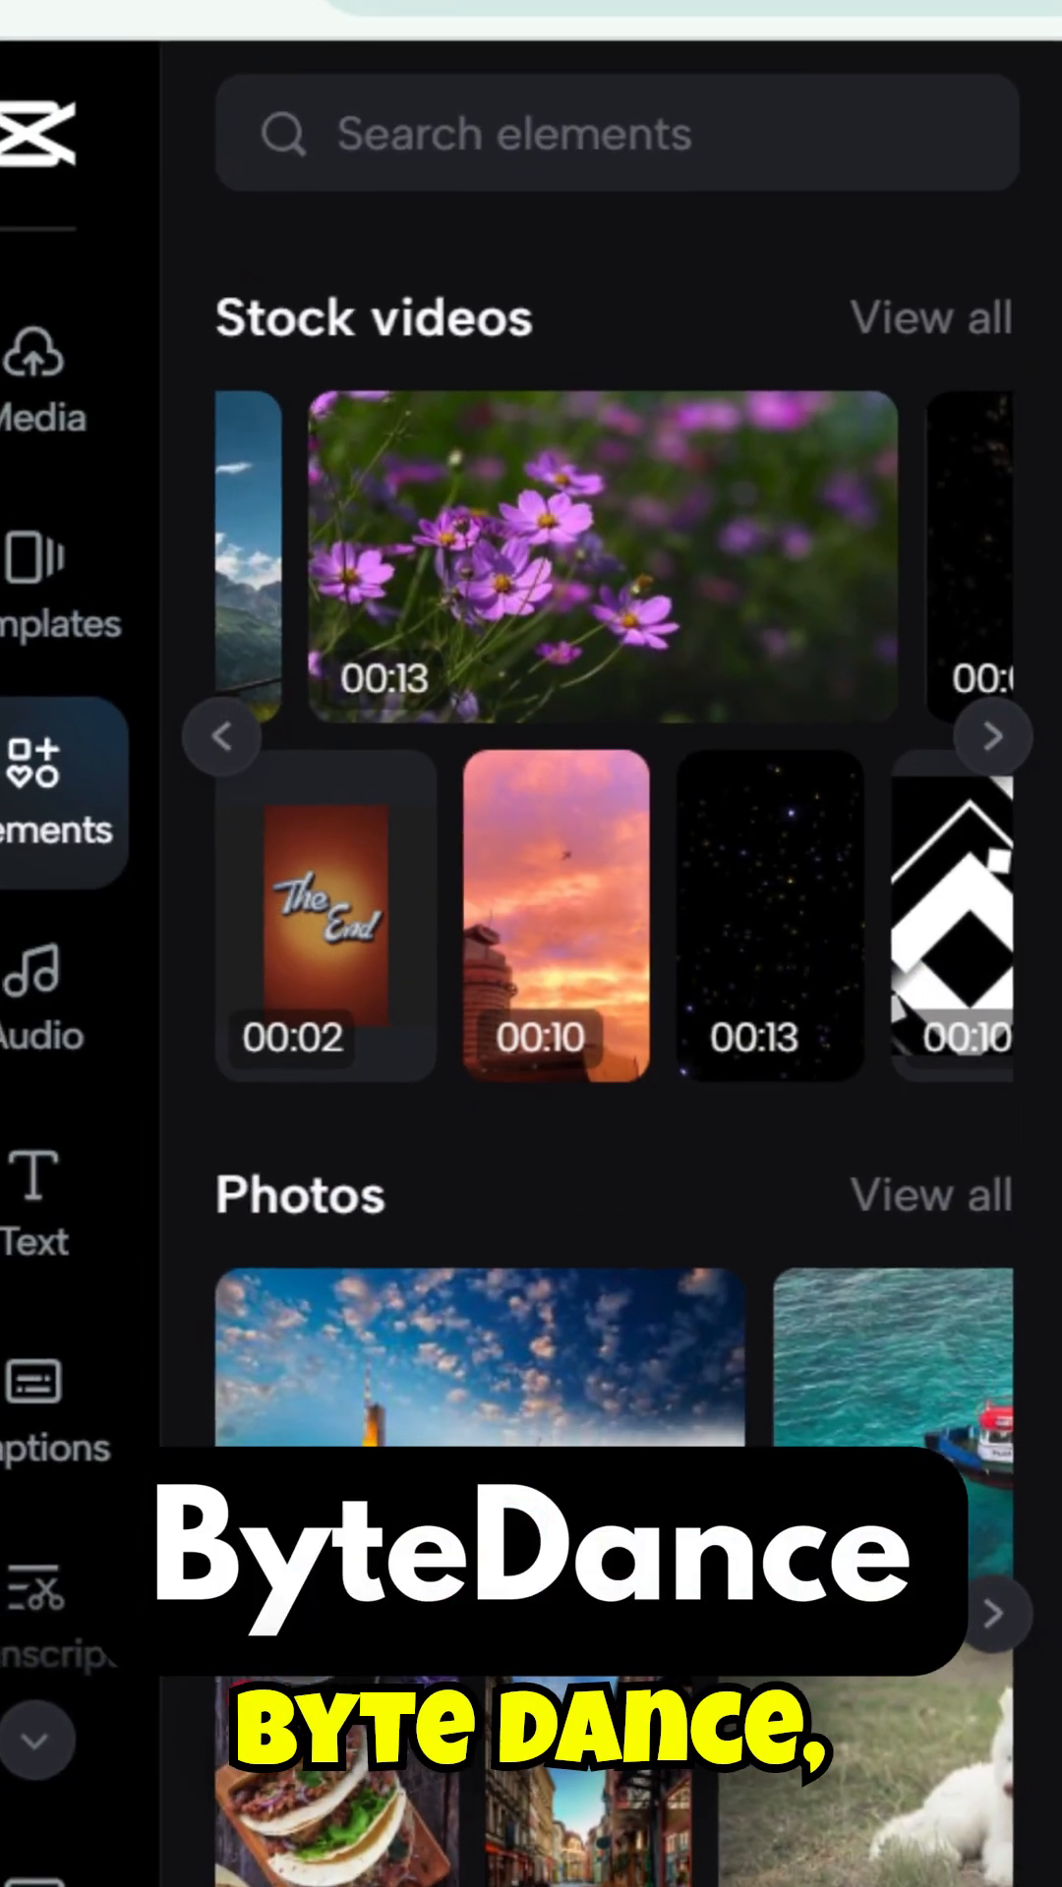